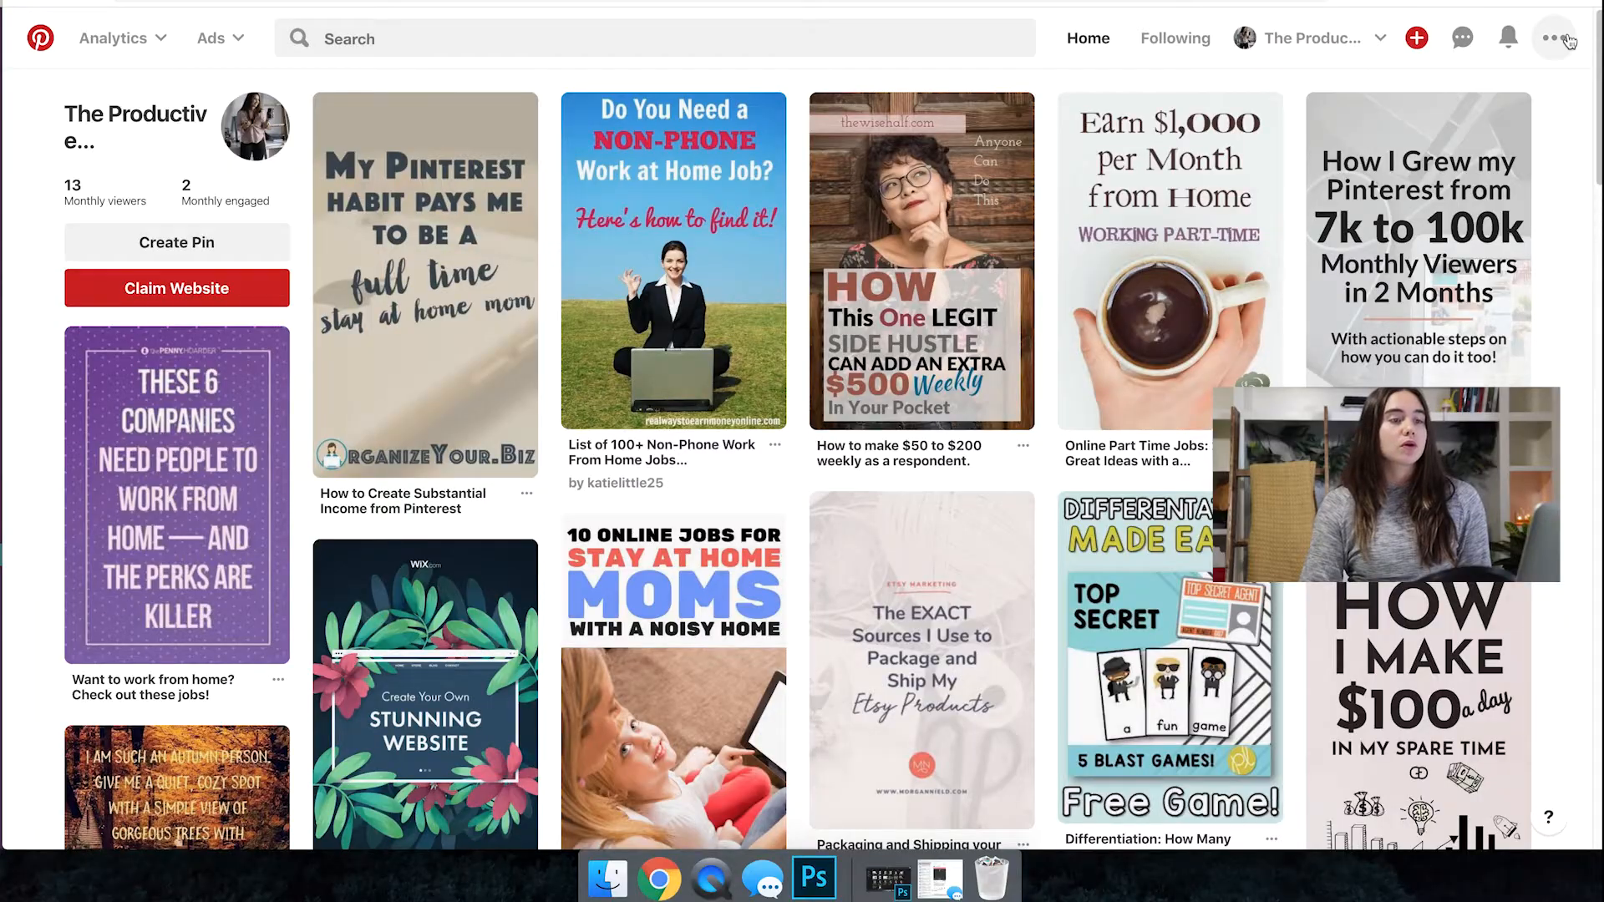
Open Pinterest's business account settings from the account options menu.
{"action": "left_click", "coordinate": [1554, 37]}
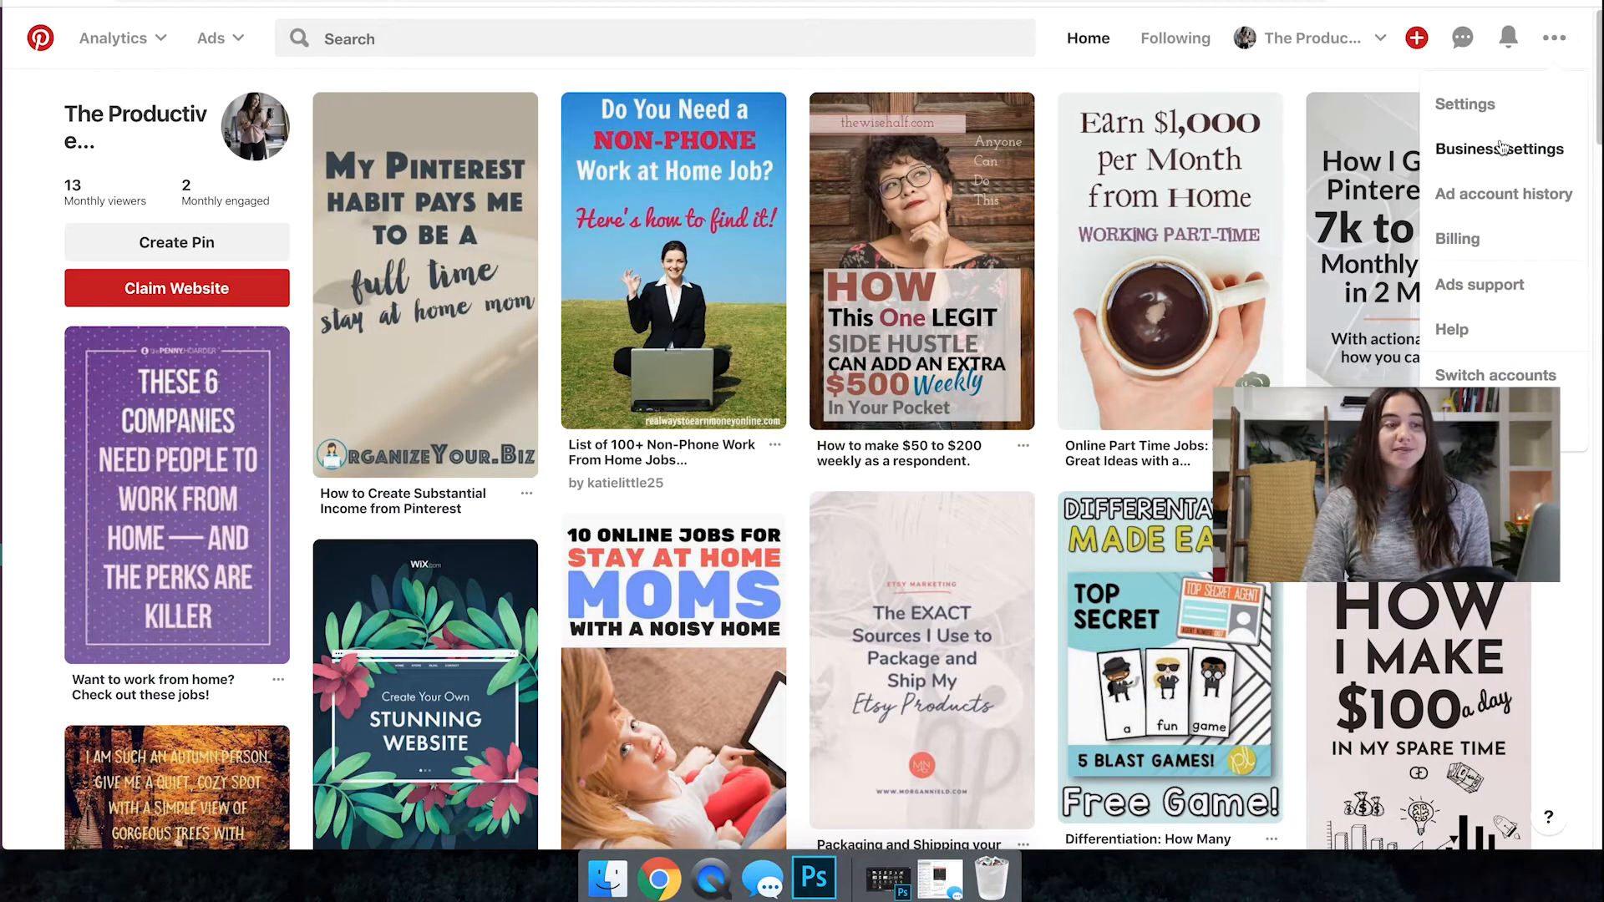
{"action": "left_click", "coordinate": [1499, 149]}
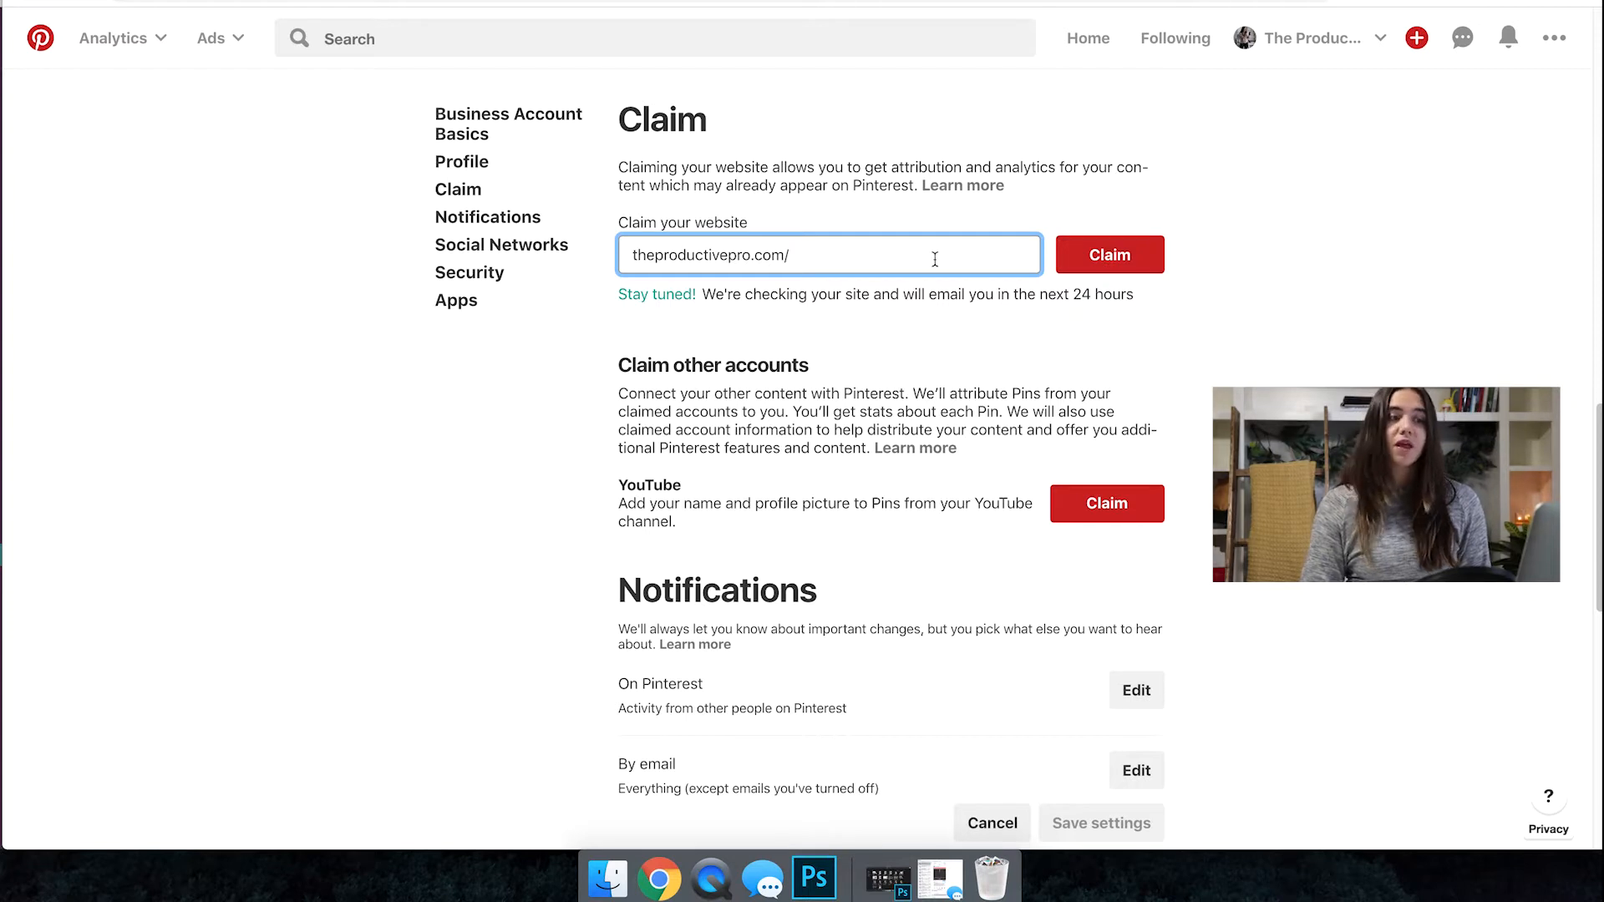
Claim theproductivepro.com/ with the HTML tag option and continue past the meta tag.
{"action": "left_click", "coordinate": [1107, 255]}
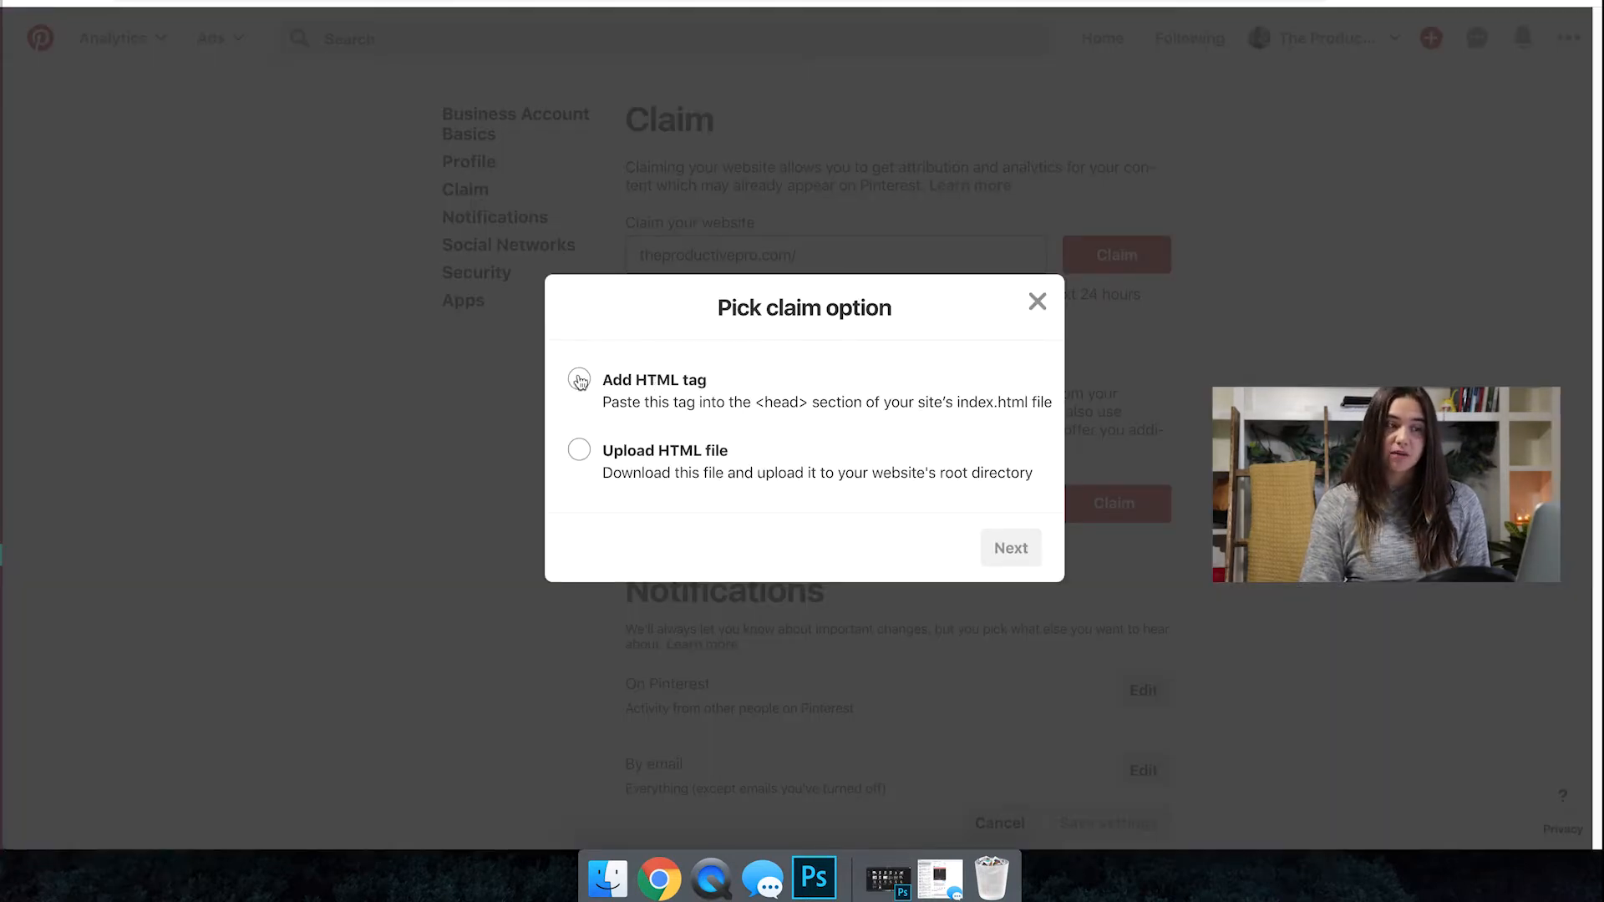
{"action": "left_click", "coordinate": [578, 379]}
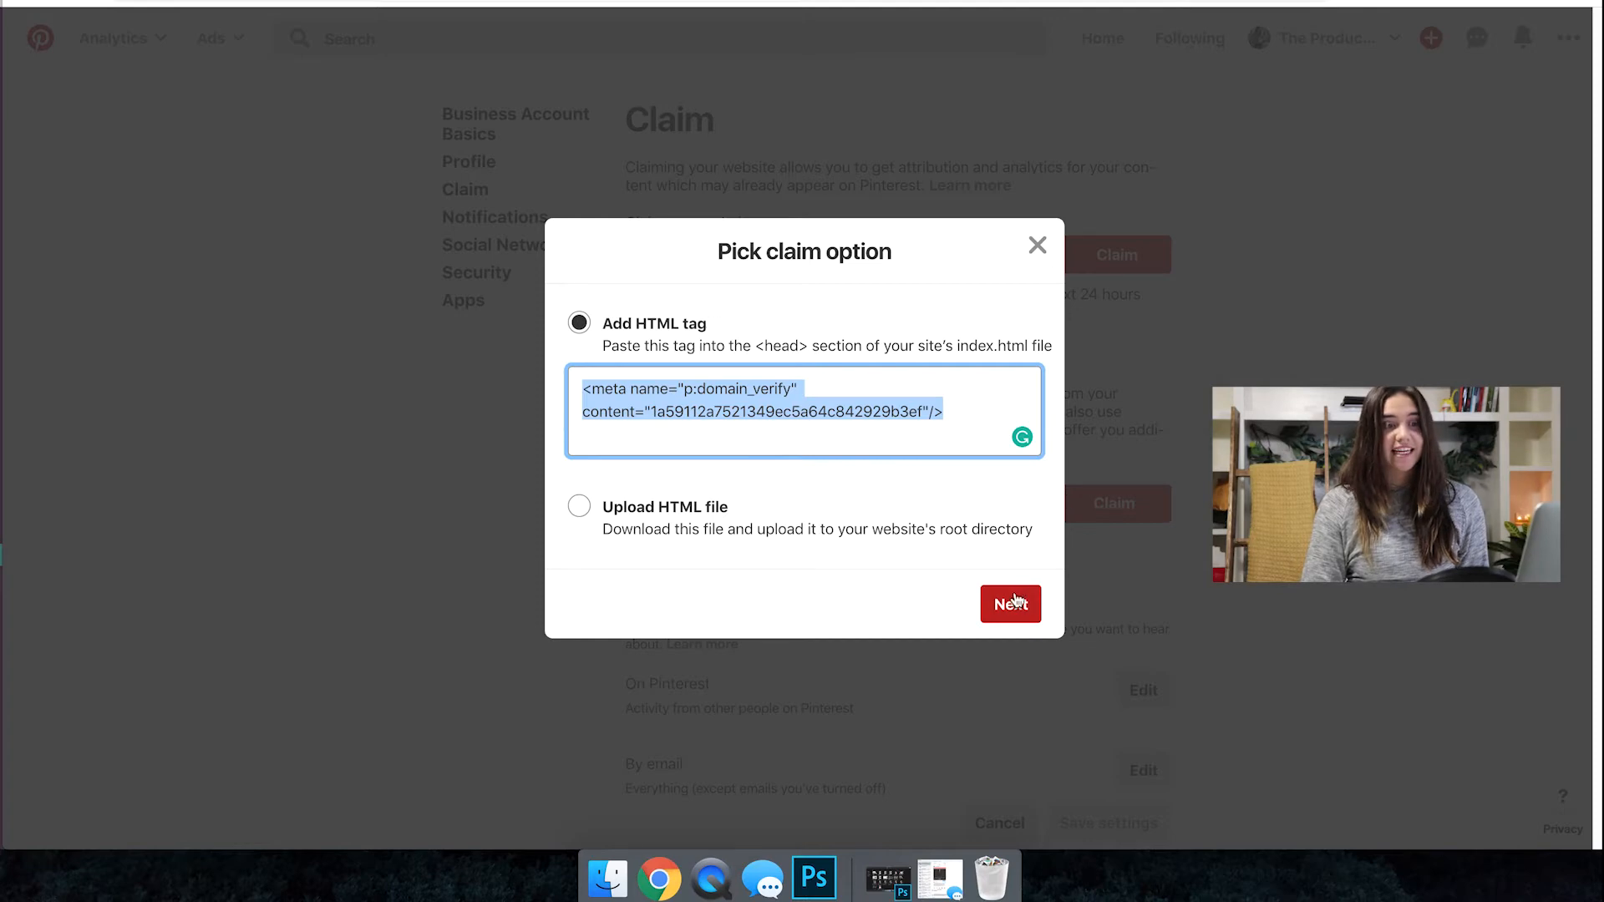
{"action": "left_click", "coordinate": [1010, 603]}
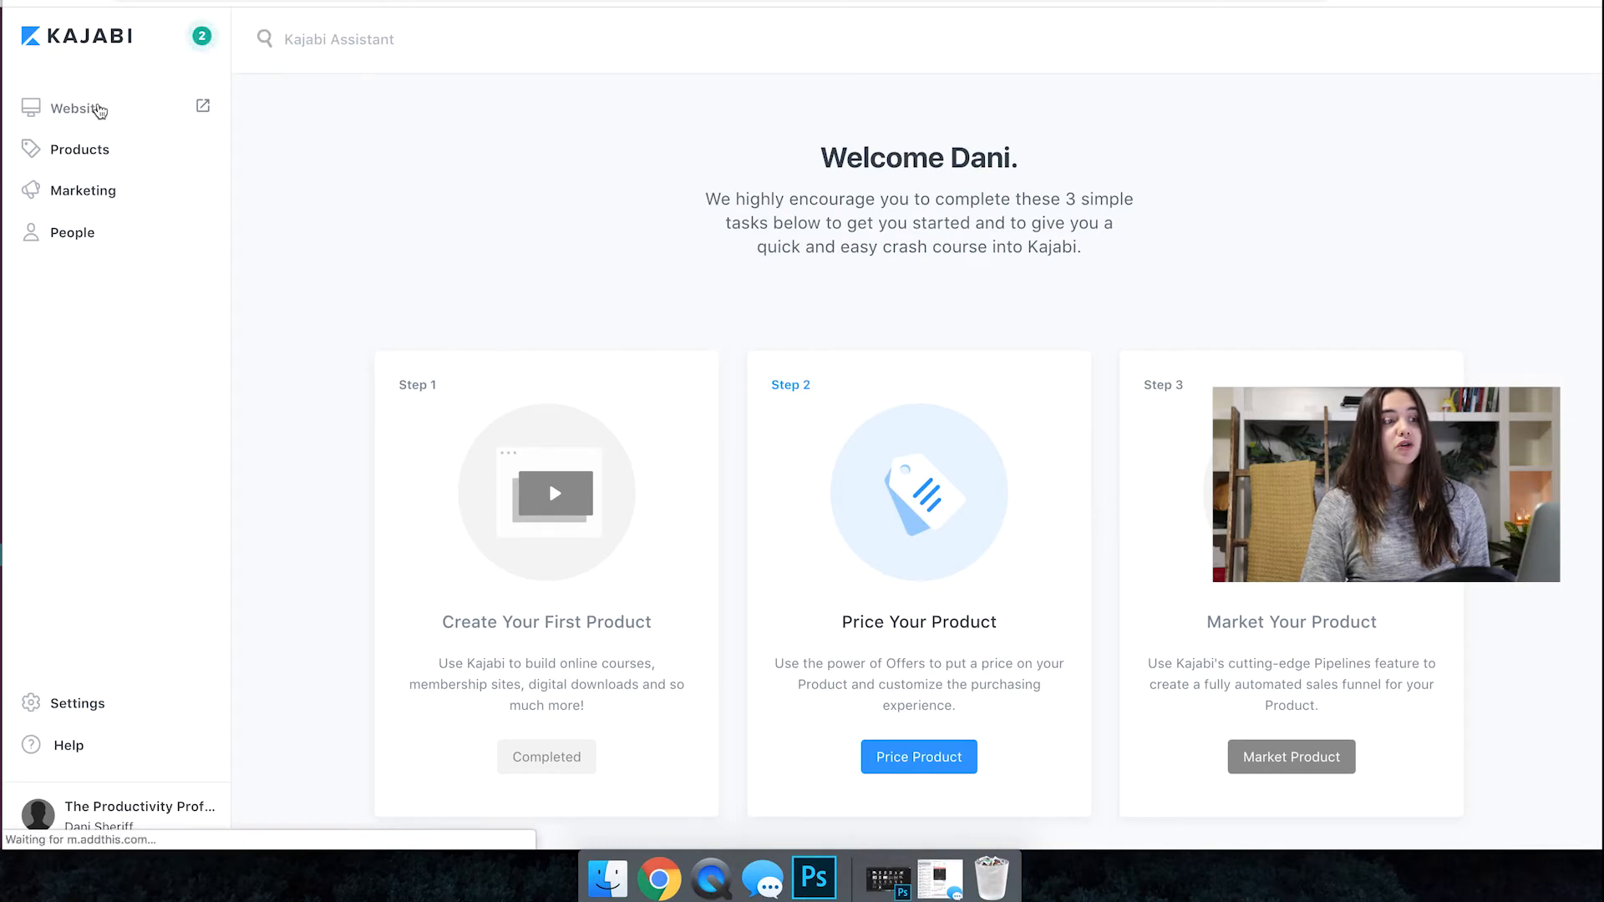
Open the live Premier Site theme's code editor from Kajabi's Website theme management.
{"action": "left_click", "coordinate": [73, 109]}
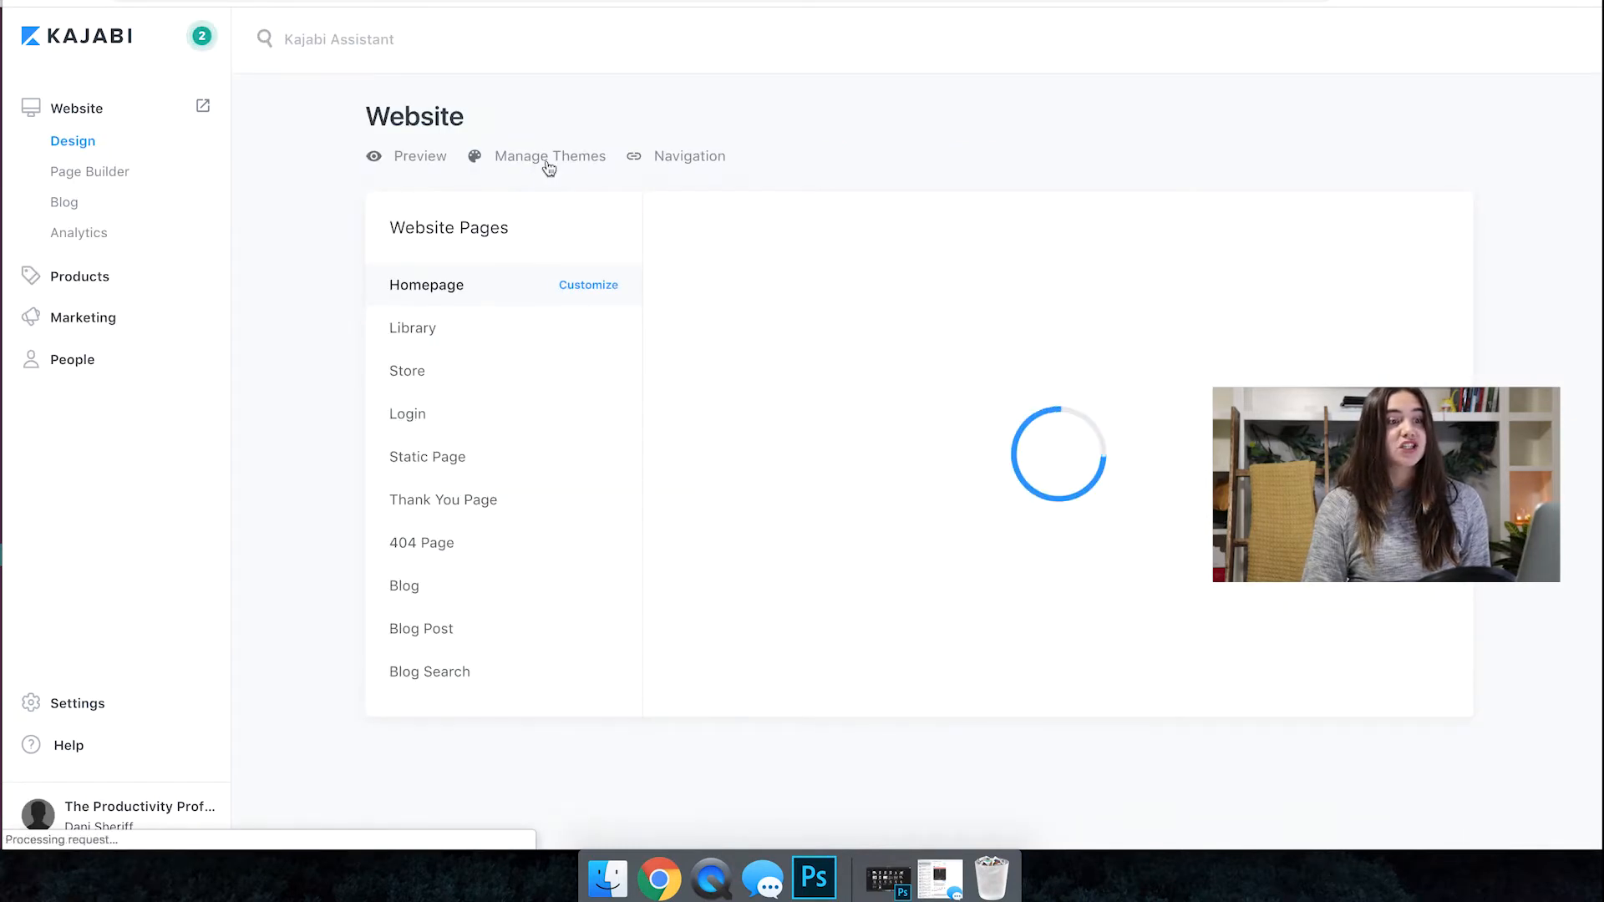
{"action": "left_click", "coordinate": [549, 155]}
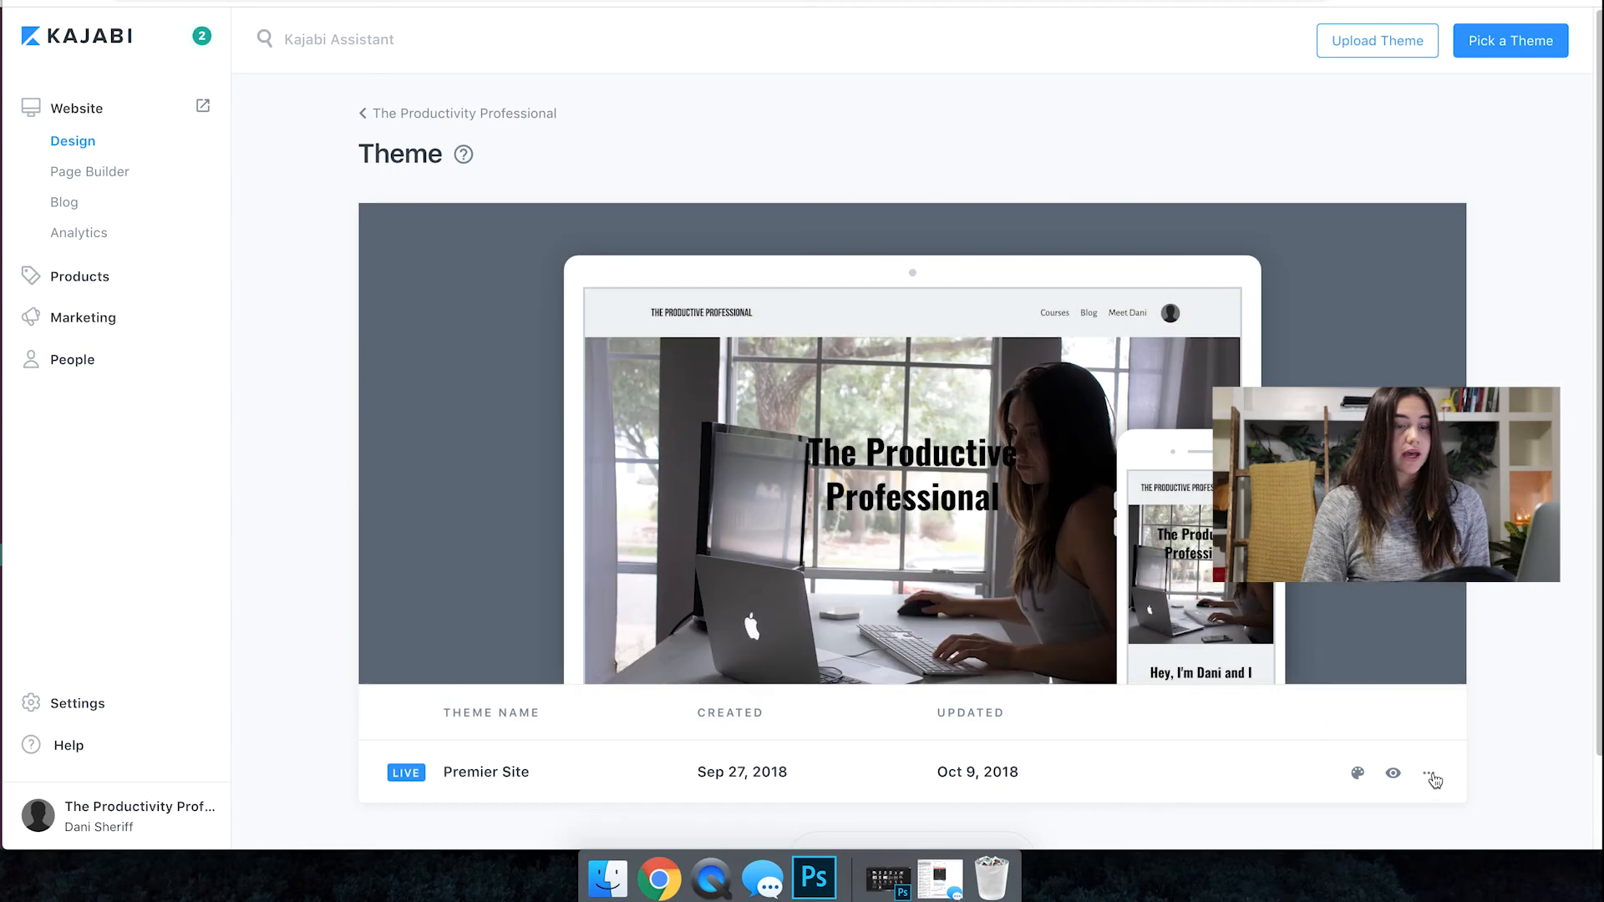
{"action": "left_click", "coordinate": [1433, 772]}
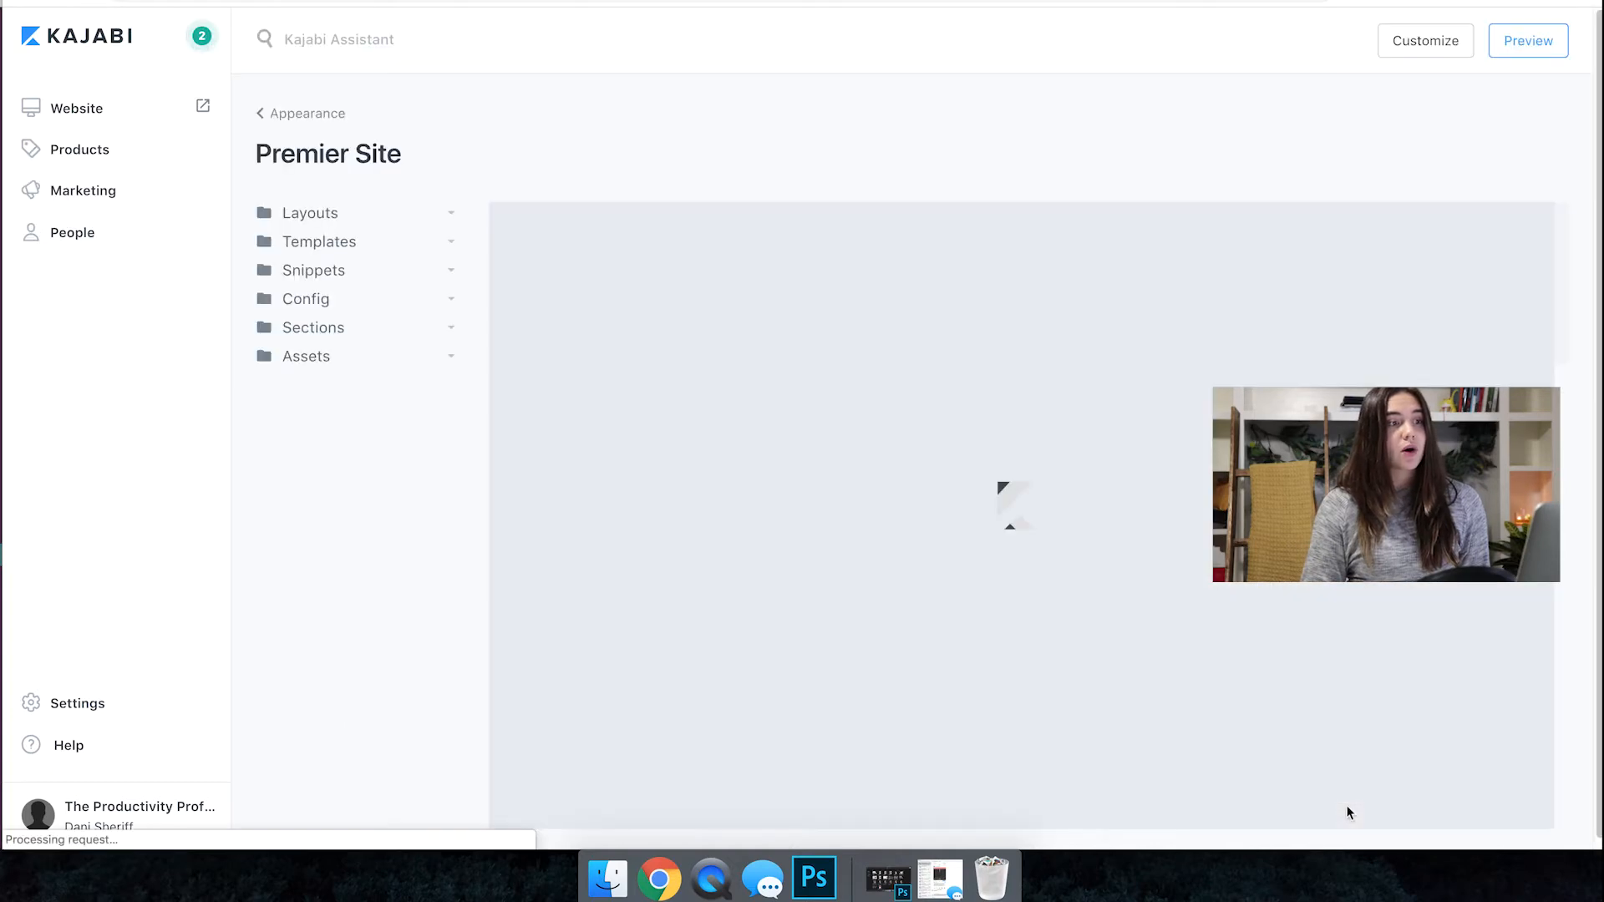
Open Layouts/theme.liquid and place the cursor in the head section for the meta tag.
{"action": "left_click", "coordinate": [309, 213]}
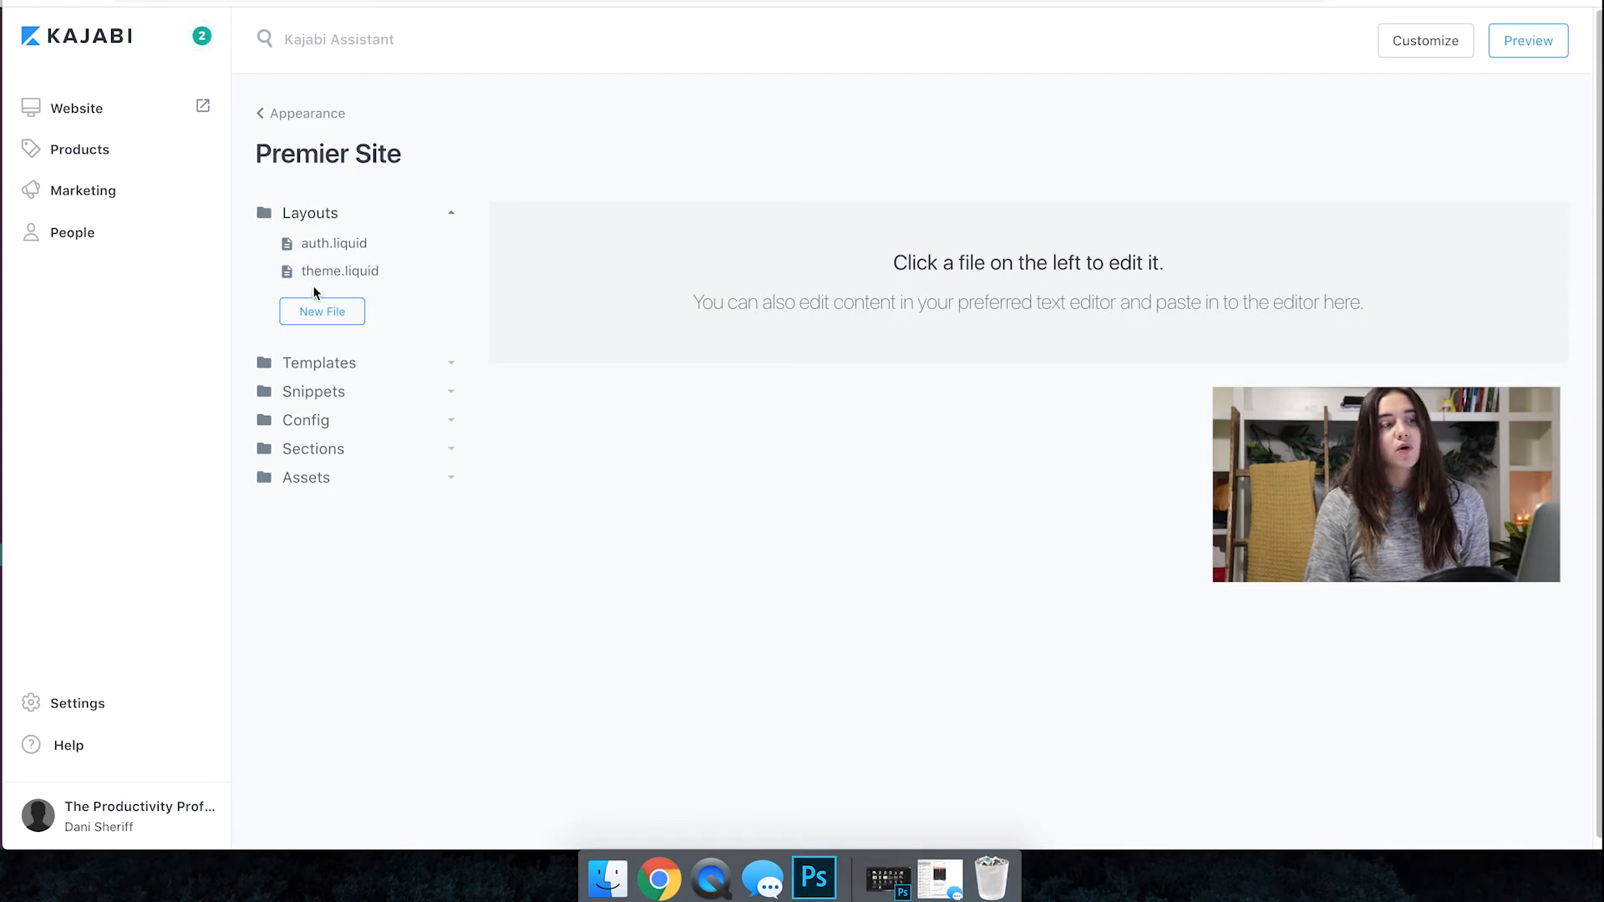
{"action": "left_click", "coordinate": [340, 271]}
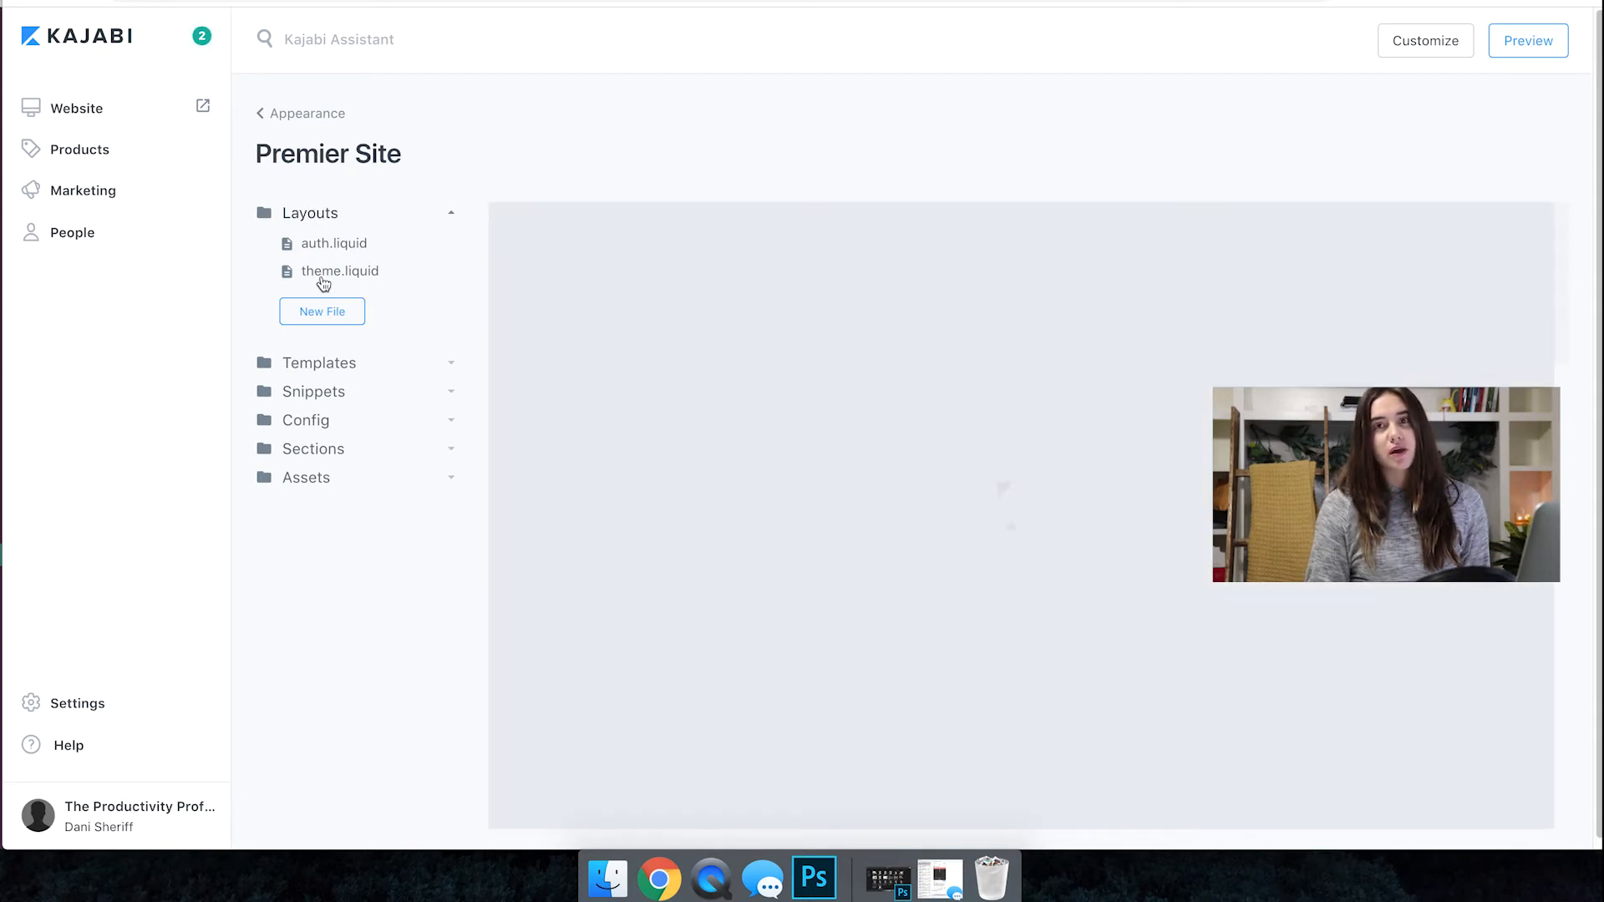
{"action": "left_click", "coordinate": [342, 271]}
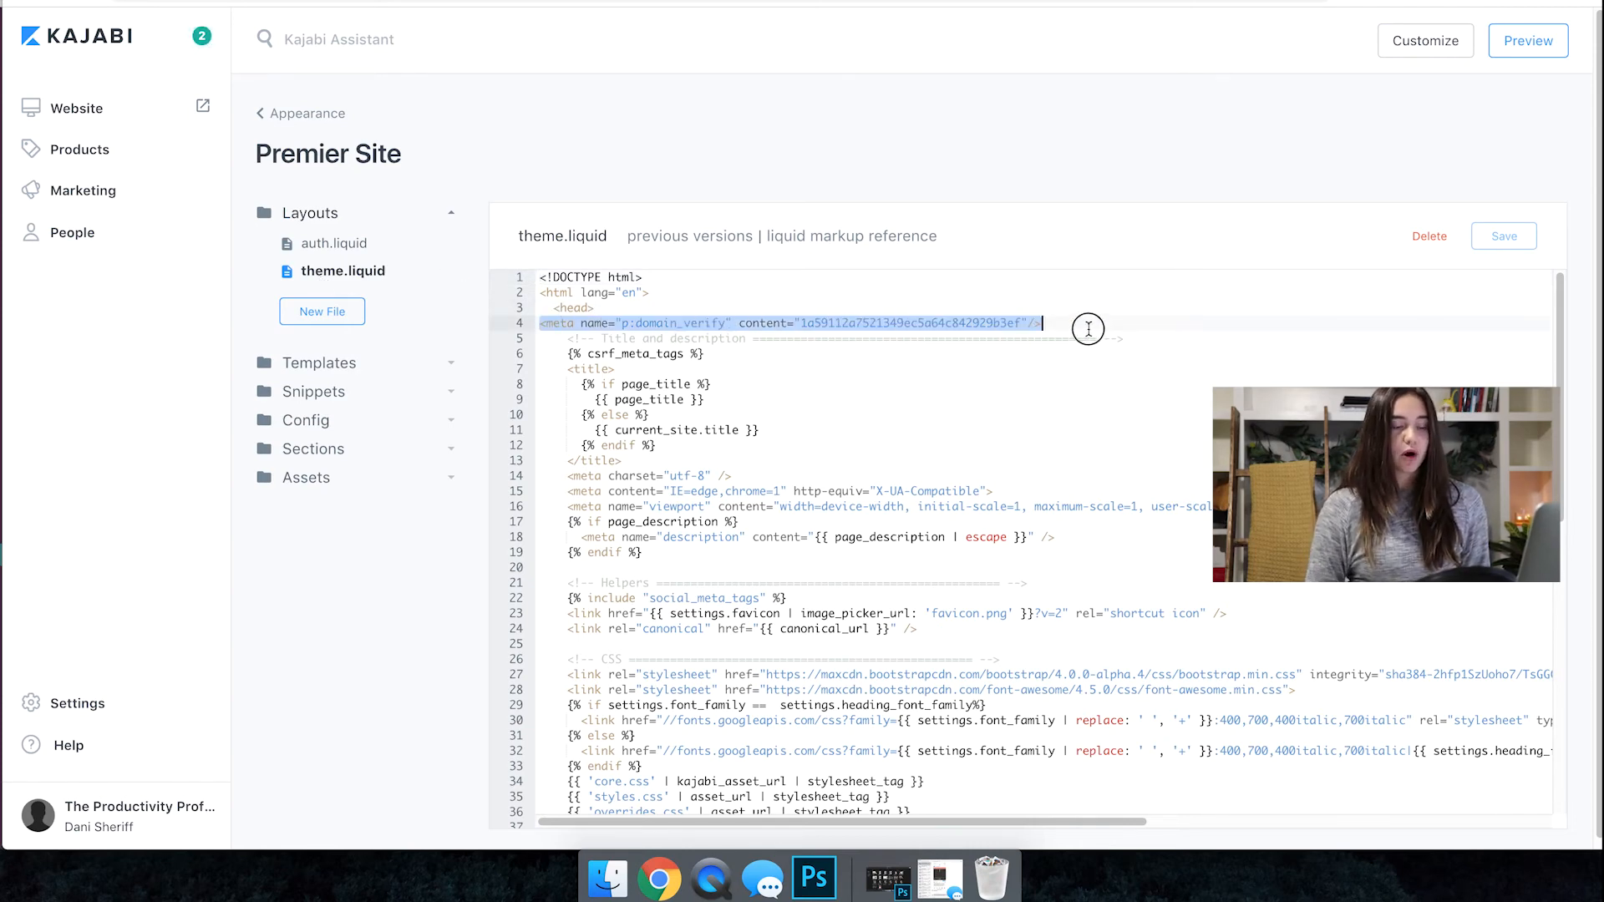
Add a line break after the pasted meta tag and save theme.liquid.
{"action": "key", "text": "Delete"}
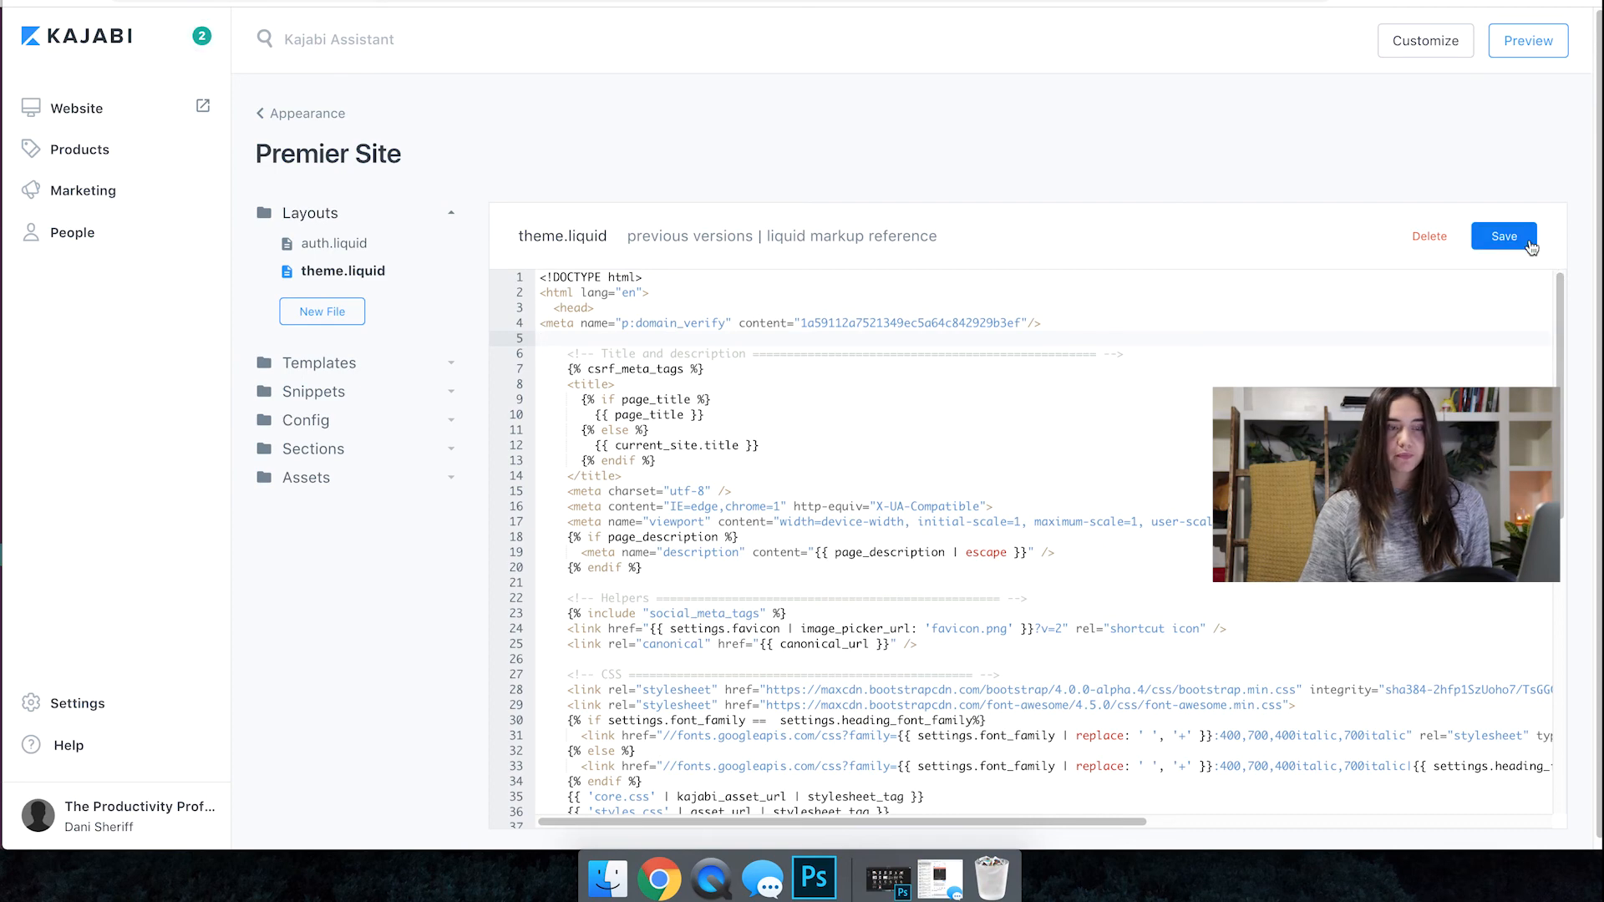
{"action": "left_click", "coordinate": [1503, 236]}
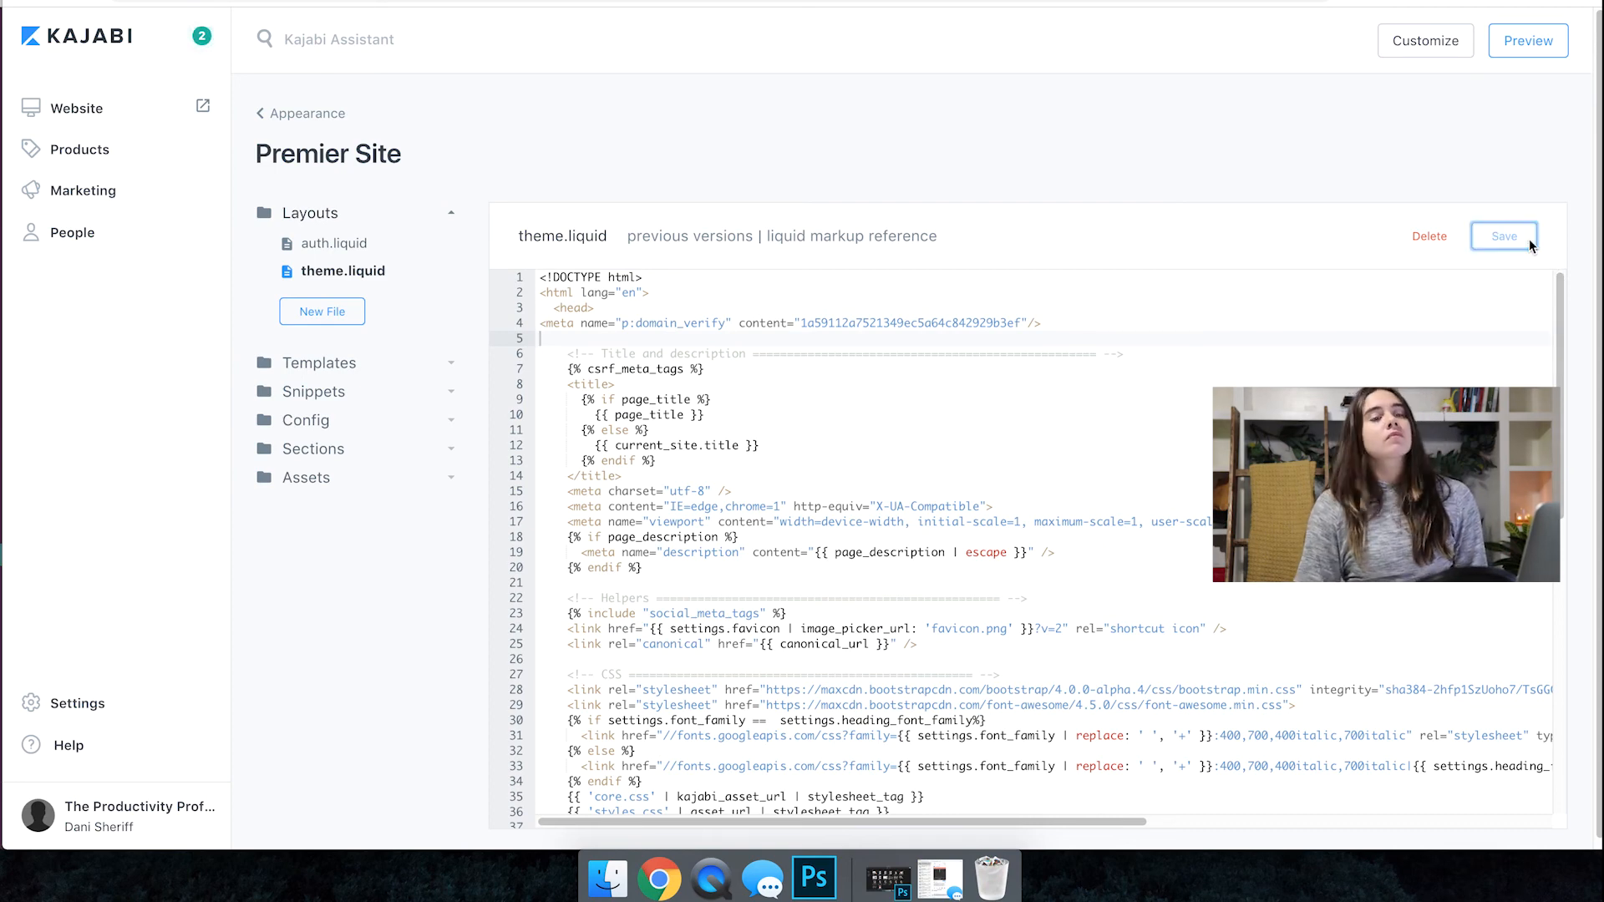